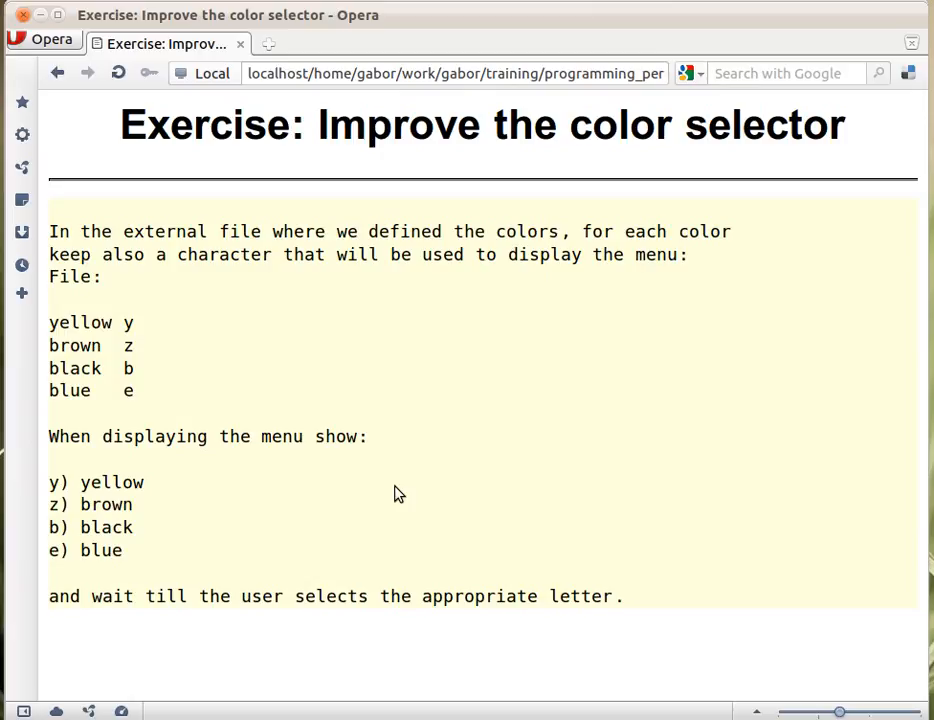
{"action": "mouse_move", "coordinate": [49, 478]}
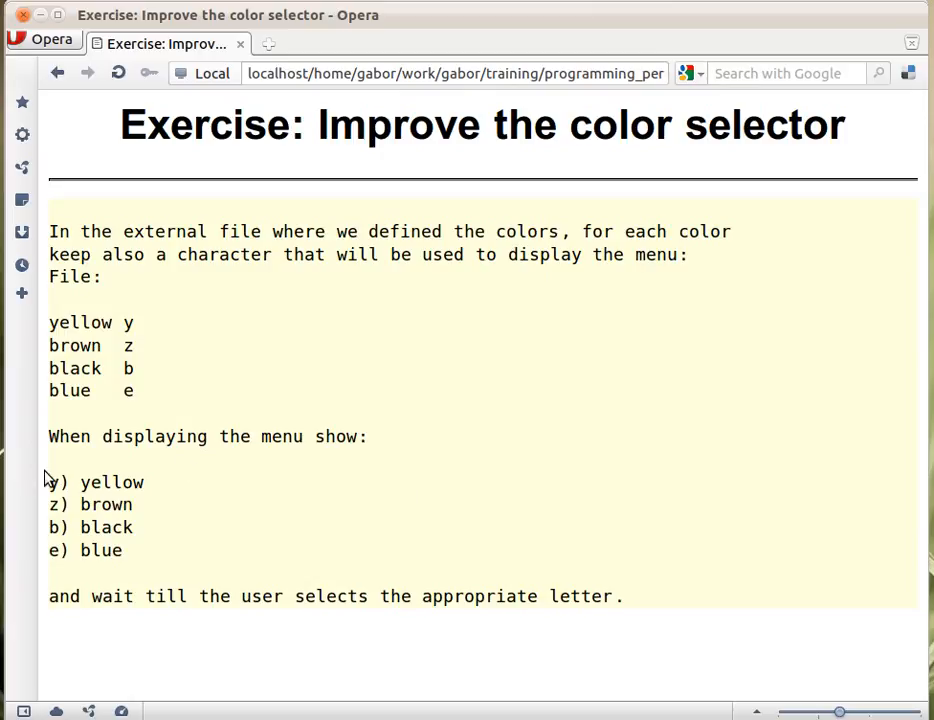
{"action": "mouse_move", "coordinate": [73, 503]}
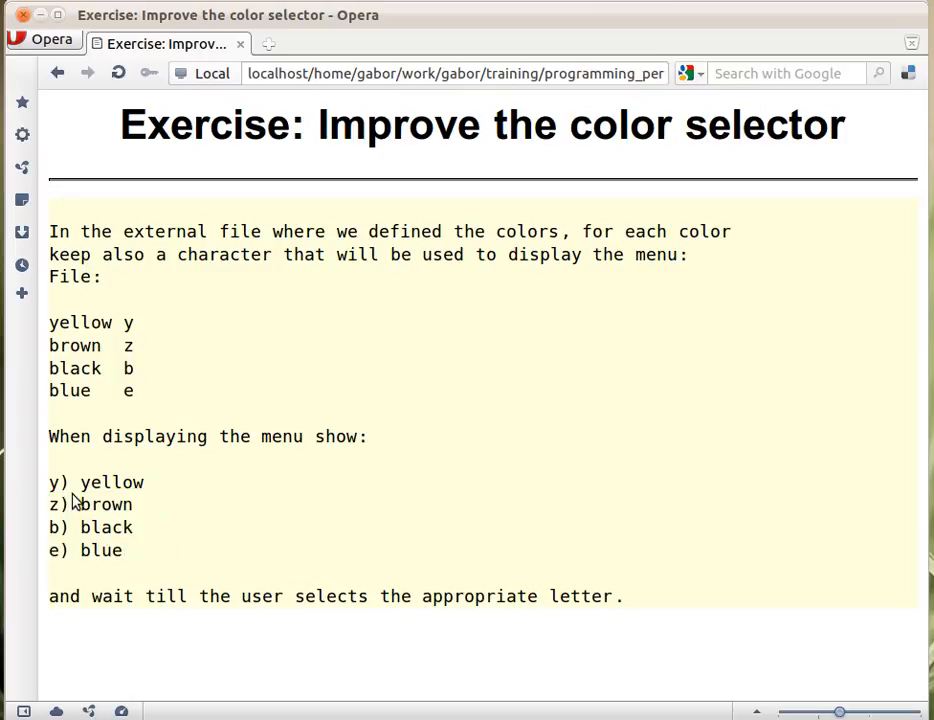
{"action": "mouse_move", "coordinate": [97, 546]}
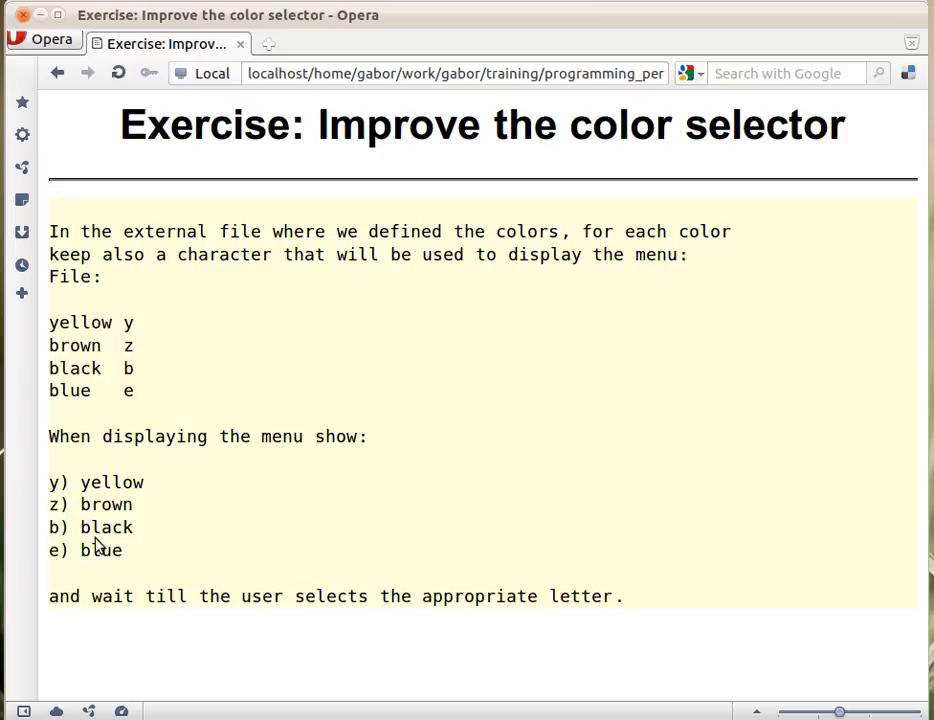
{"action": "mouse_move", "coordinate": [140, 560]}
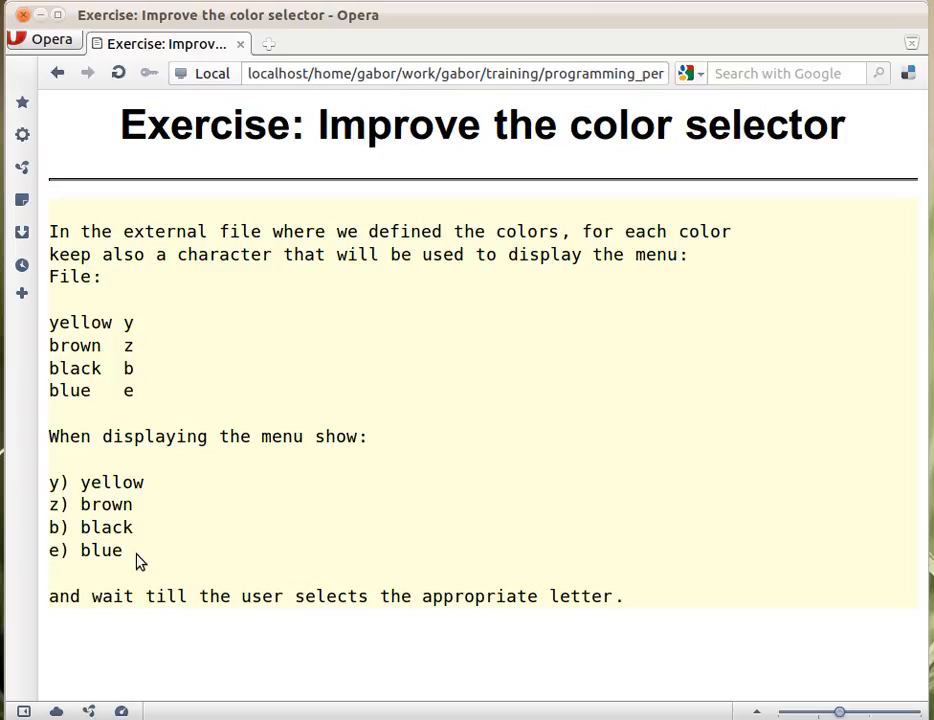
{"action": "mouse_move", "coordinate": [57, 497]}
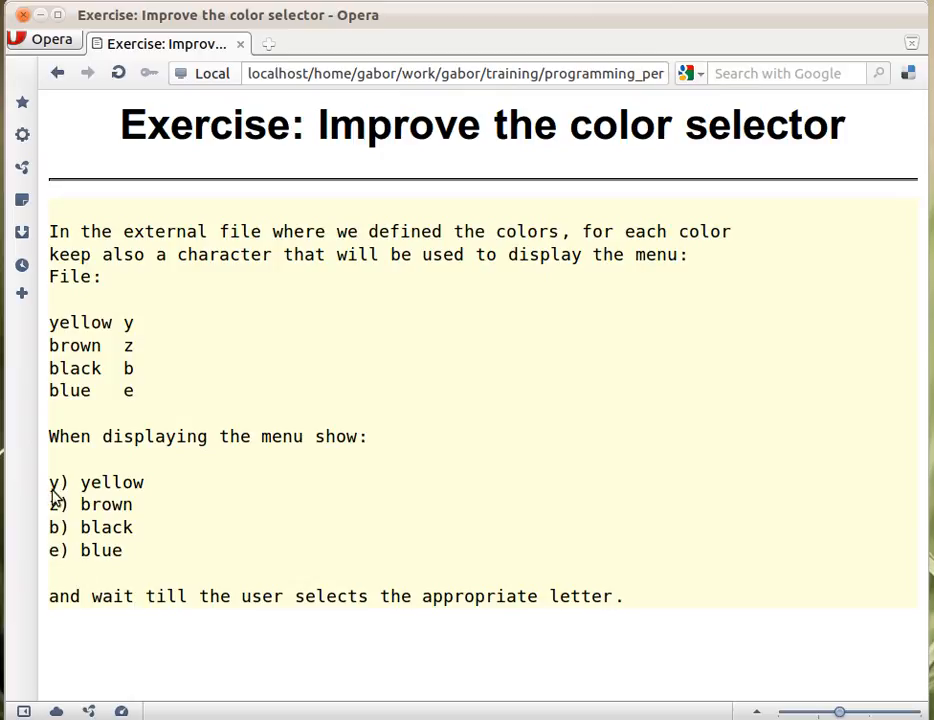
{"action": "mouse_move", "coordinate": [128, 573]}
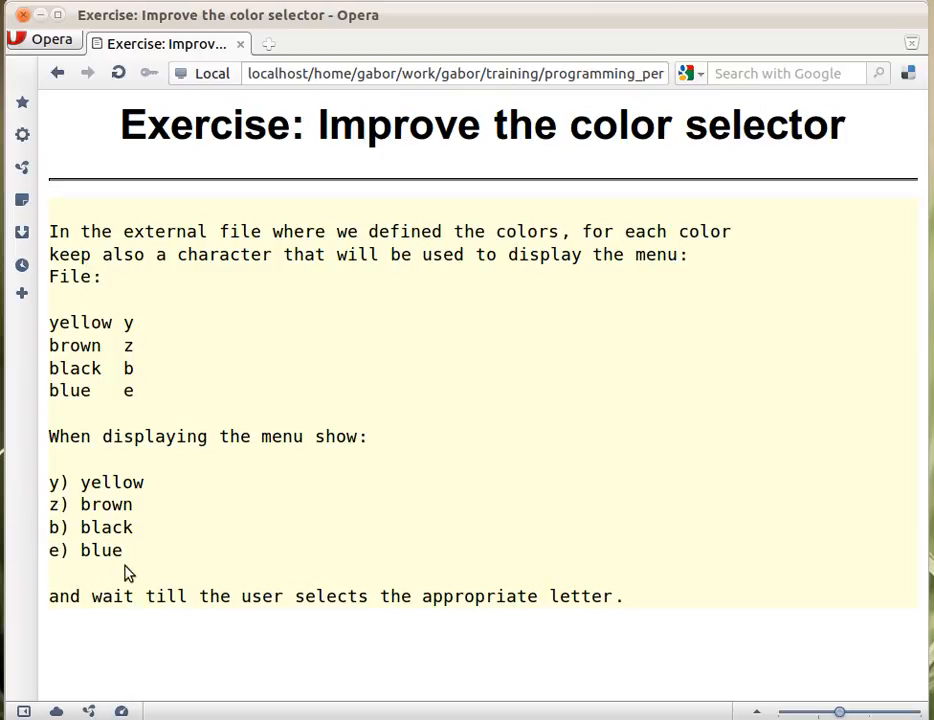
{"action": "mouse_move", "coordinate": [73, 515]}
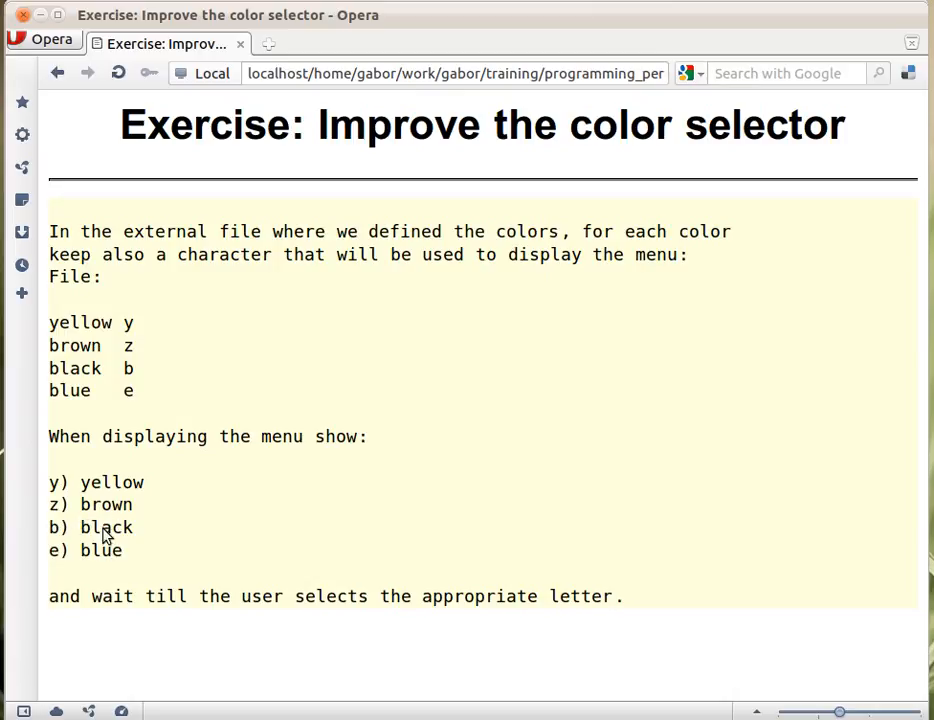
{"action": "mouse_move", "coordinate": [215, 588]}
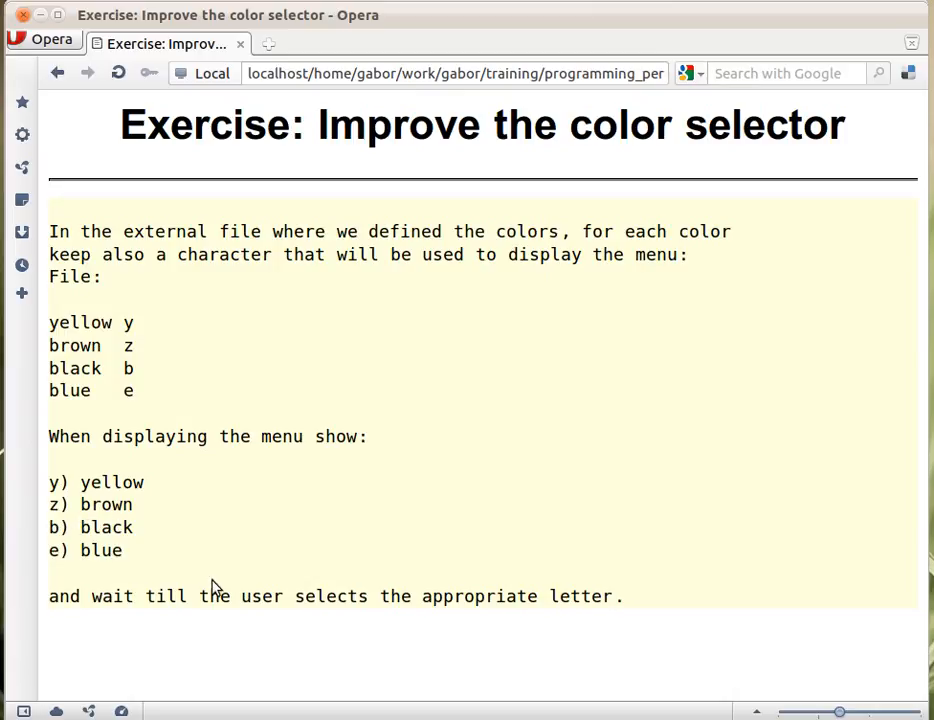
{"action": "mouse_move", "coordinate": [100, 530]}
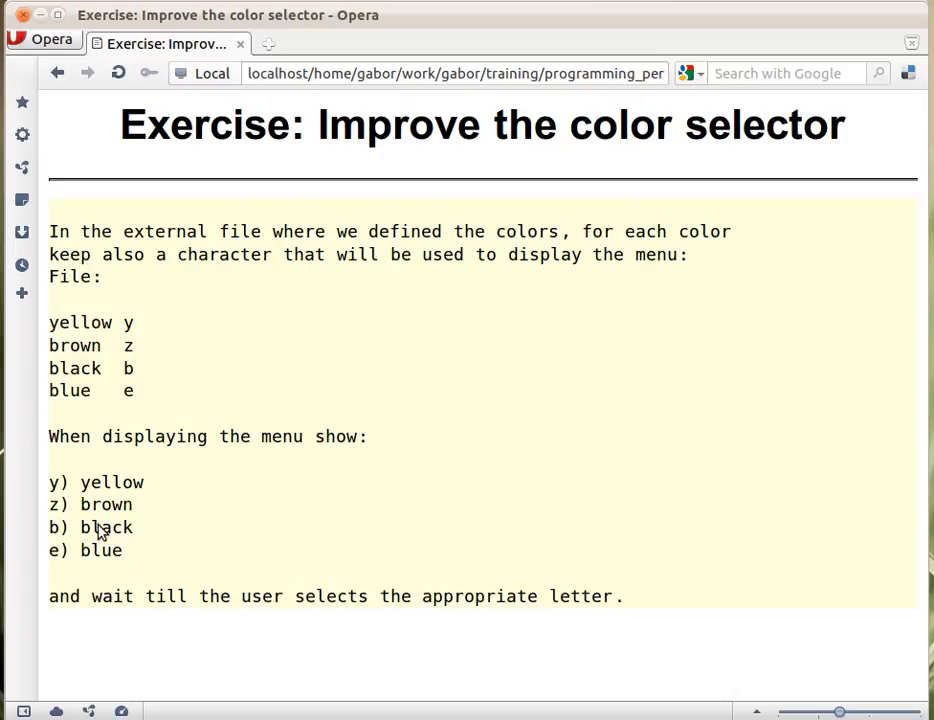
{"action": "mouse_move", "coordinate": [68, 561]}
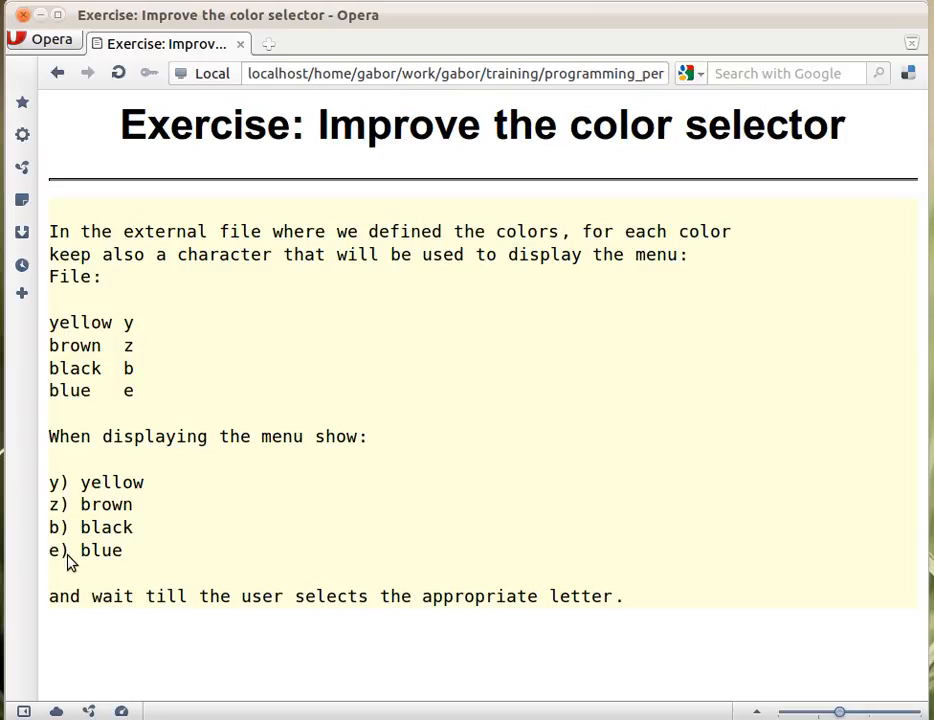
{"action": "mouse_move", "coordinate": [55, 345]}
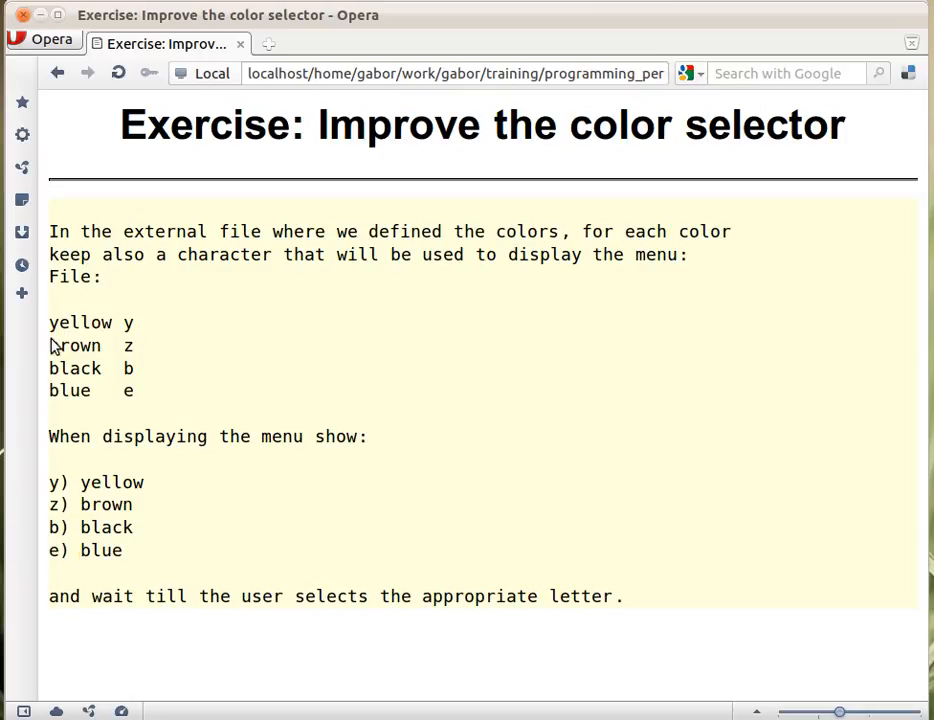
Step: Highlight the four-line color-to-letter file example, from 'yellow y' through 'blue e'
{"action": "left_click_drag", "start_coordinate": [49, 322], "coordinate": [134, 390]}
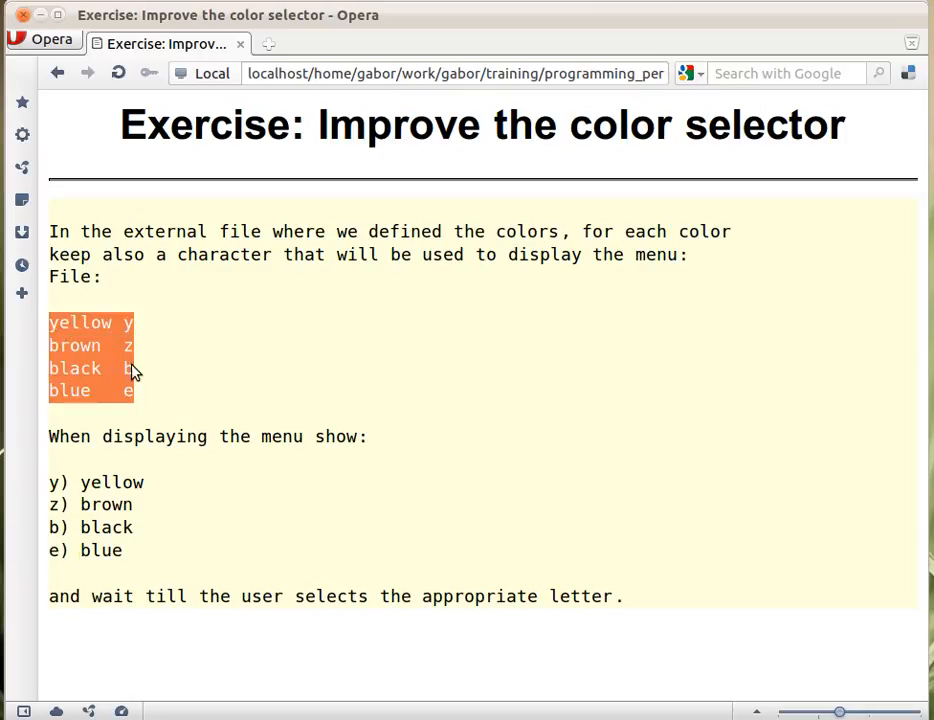
{"action": "mouse_move", "coordinate": [85, 397]}
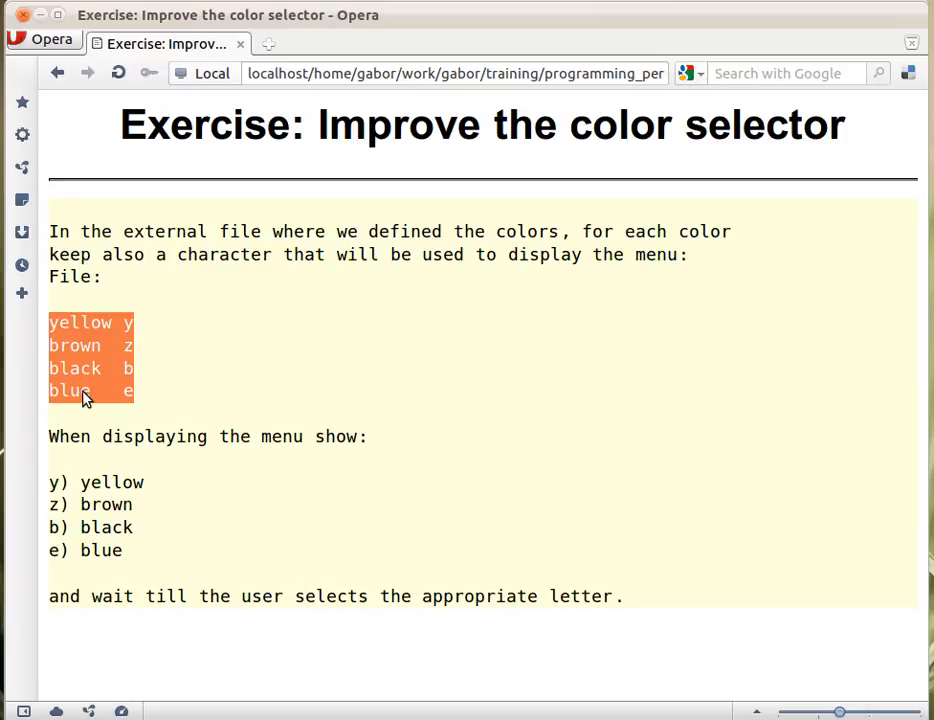
{"action": "mouse_move", "coordinate": [142, 320]}
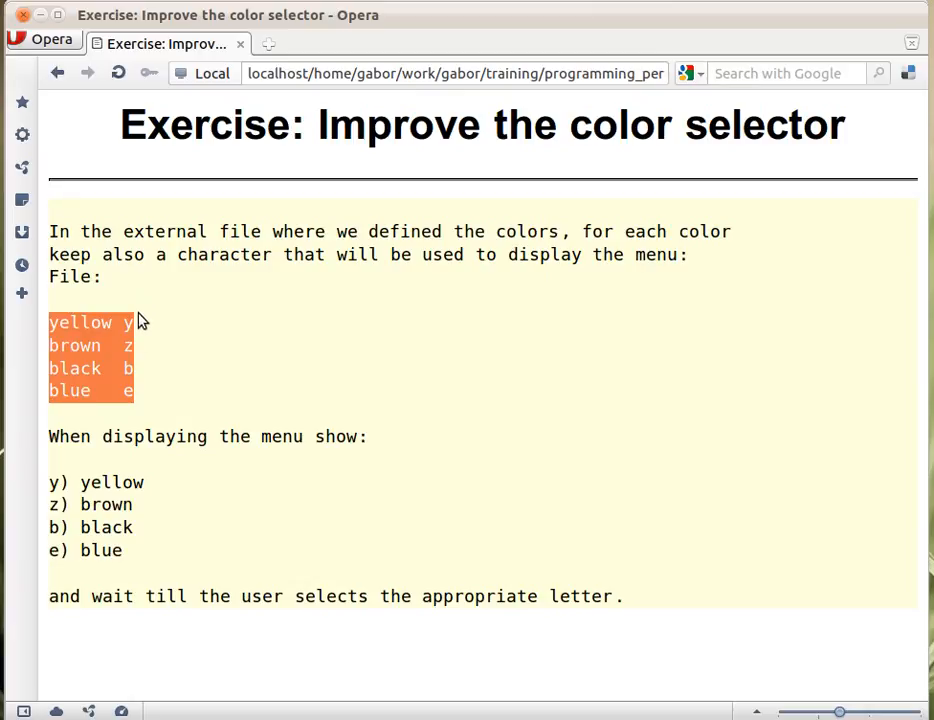
{"action": "mouse_move", "coordinate": [140, 400]}
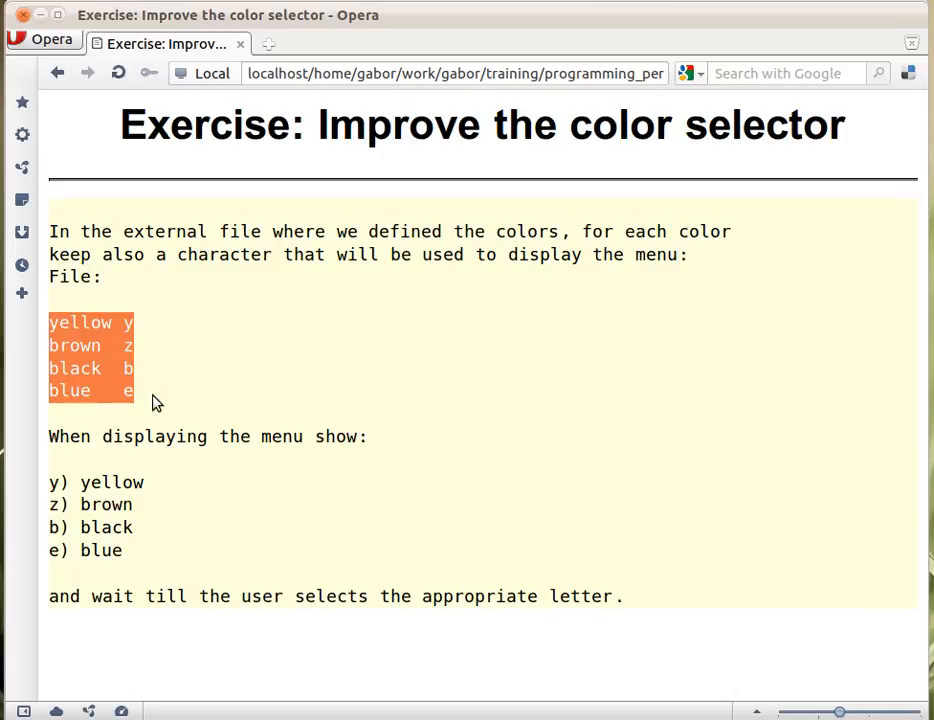
{"action": "mouse_move", "coordinate": [252, 477]}
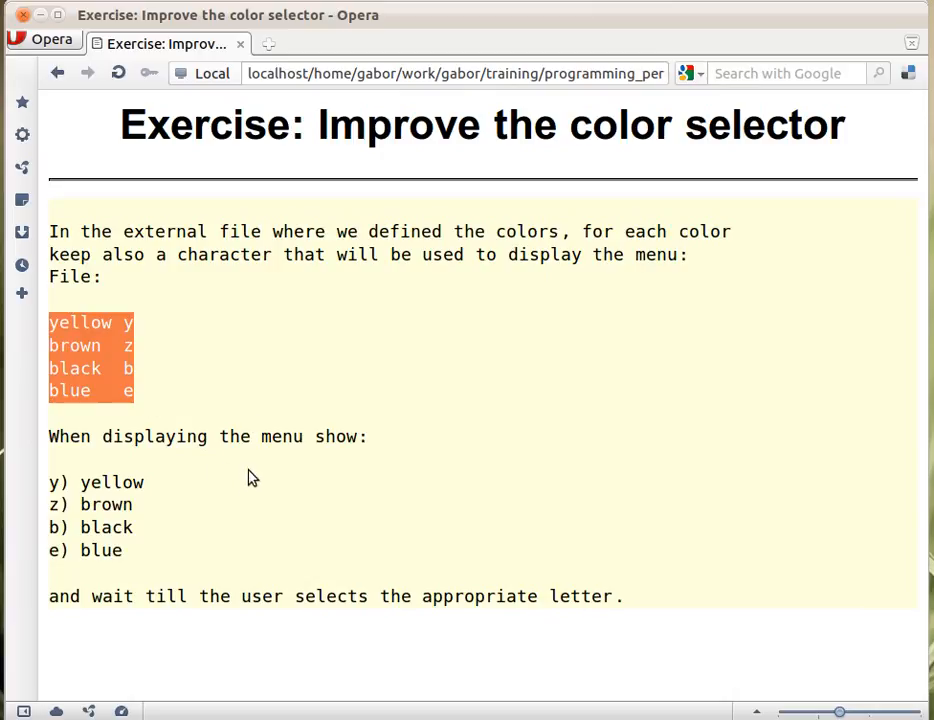
{"action": "mouse_move", "coordinate": [100, 403]}
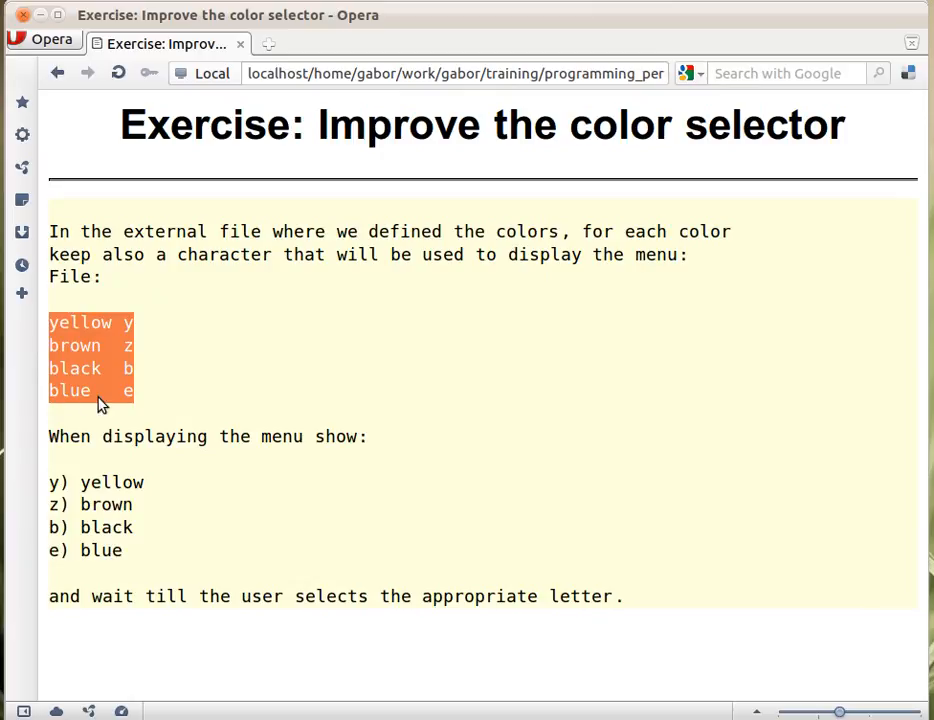